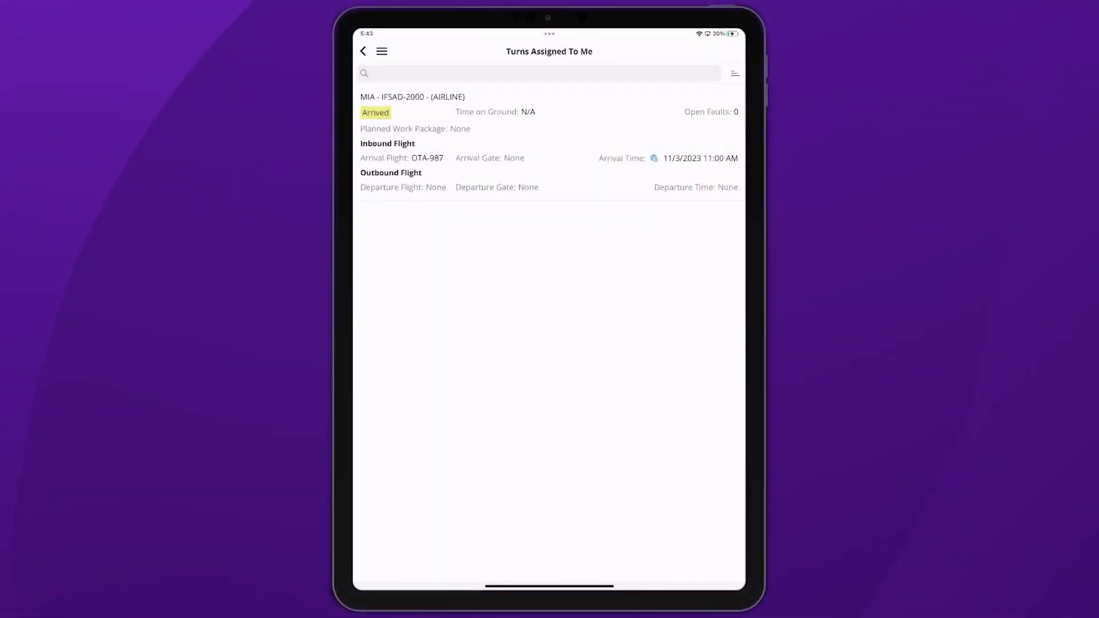
Open the MIA - IFSAD-2000 (AIRLINE) turn from Turns Assigned To Me
{"action": "left_click", "coordinate": [412, 112]}
{"action": "type", "text": "LB1"}
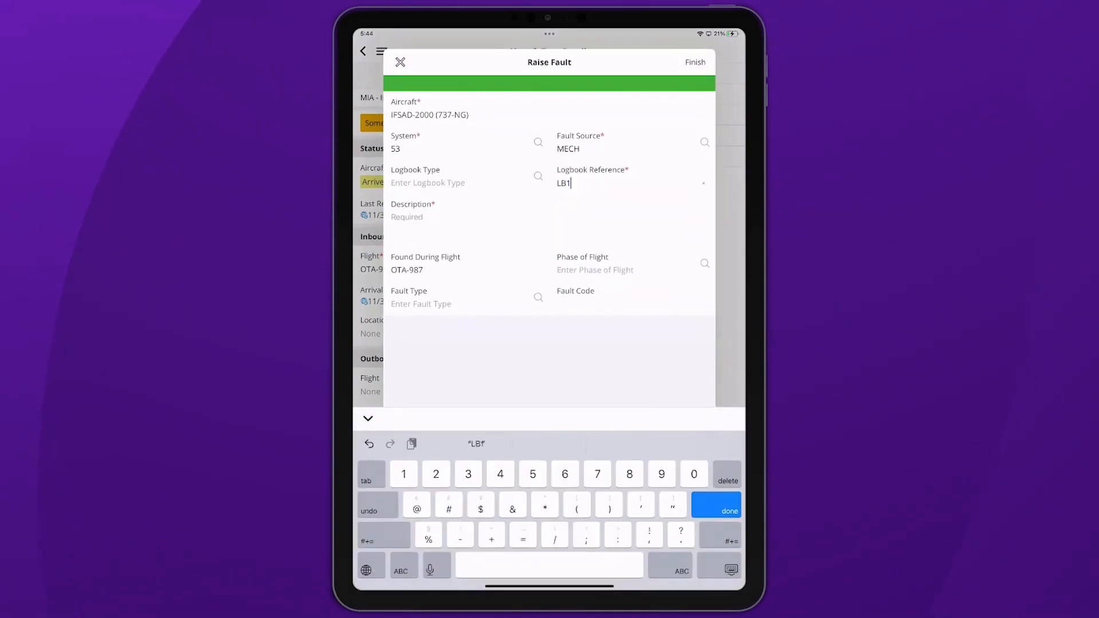
Complete logbook reference LB1987 and finish raising the 'Damage to the nose cone' fault
{"action": "type", "text": "987"}
{"action": "left_click", "coordinate": [469, 211]}
{"action": "type", "text": "Damage to the nose cone"}
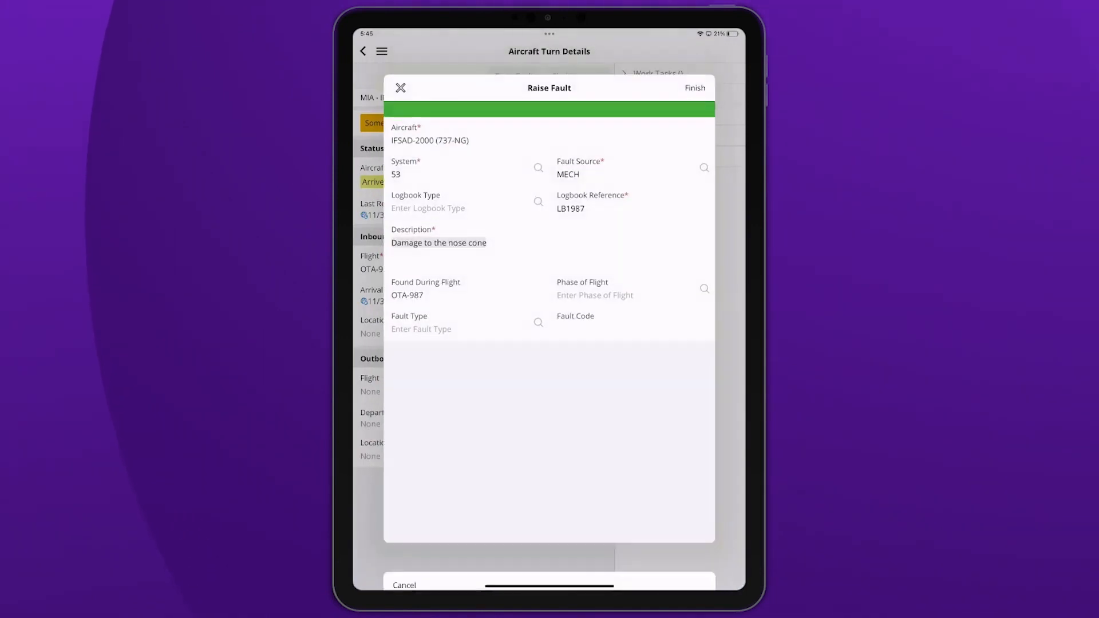
{"action": "left_click", "coordinate": [694, 88]}
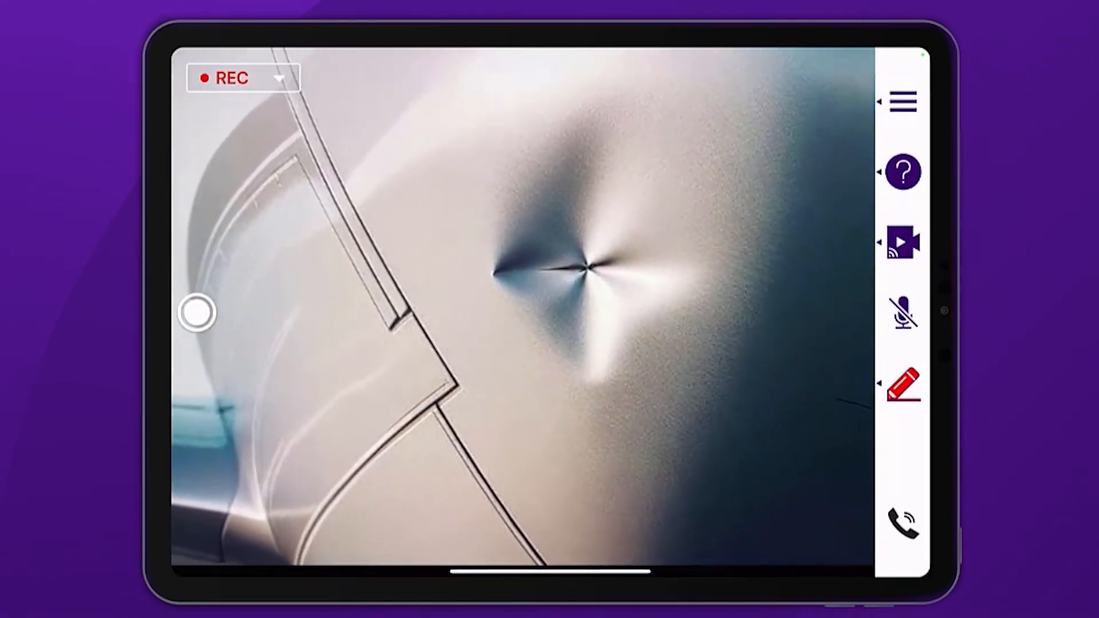
Capture the nose cone dent in the remote assistance camera view
{"action": "left_click", "coordinate": [903, 383]}
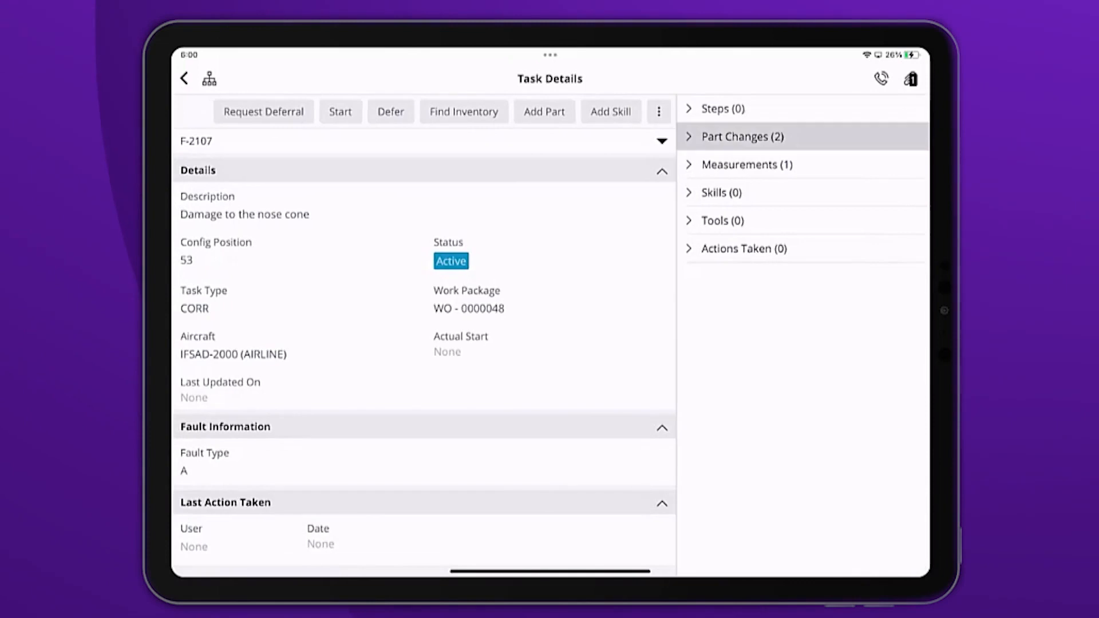
View the two part changes and open the 'Troubleshooting Guide for Radome Replacement' attachment
{"action": "left_click", "coordinate": [740, 137]}
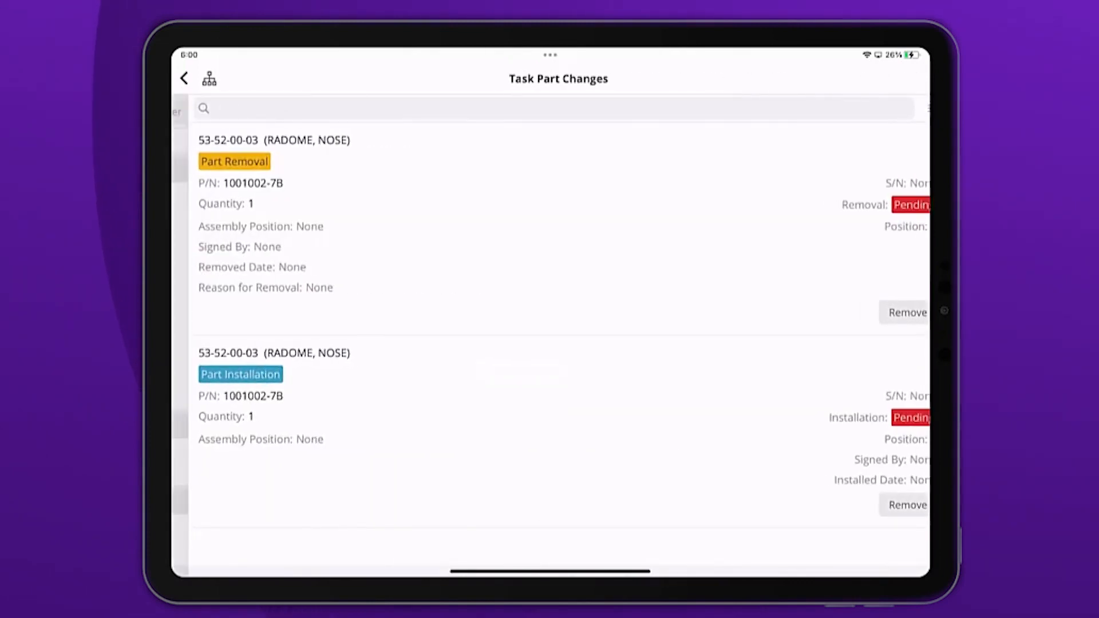
{"action": "left_click", "coordinate": [183, 78]}
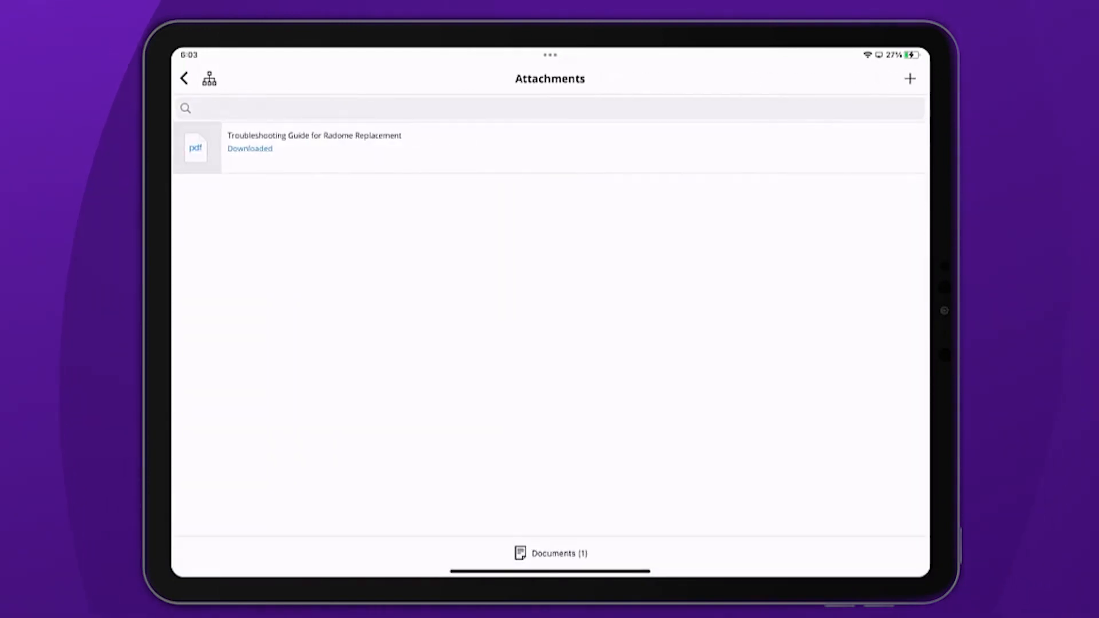
{"action": "left_click", "coordinate": [184, 78]}
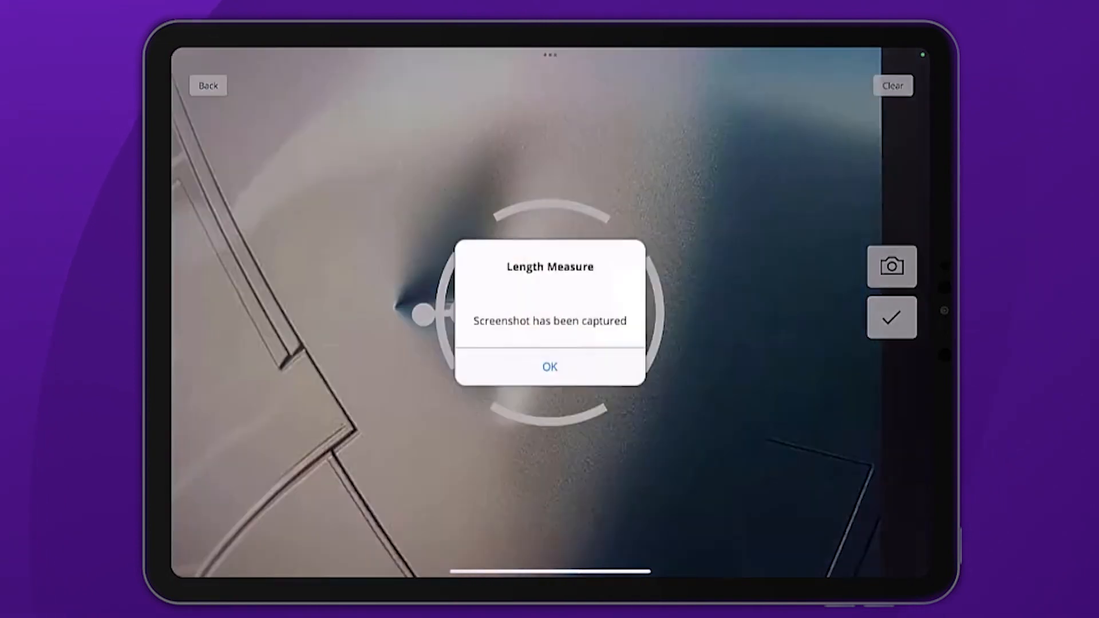
Accept the captured dent measurement and enter 2.704 for DENTDIA
{"action": "left_click", "coordinate": [549, 366]}
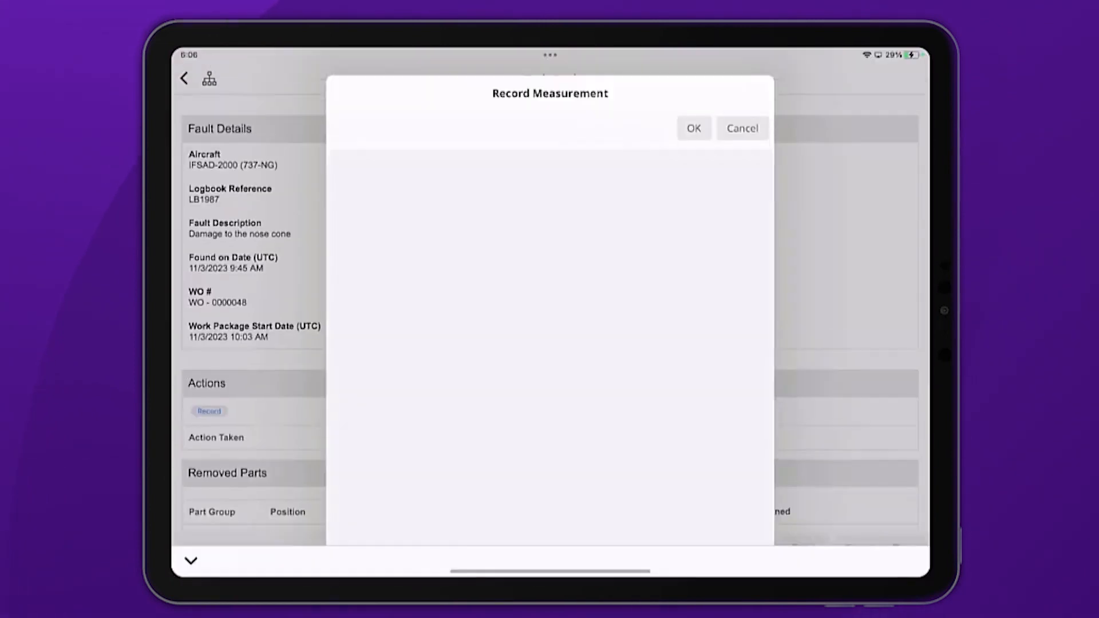
{"action": "type", "text": "2.704"}
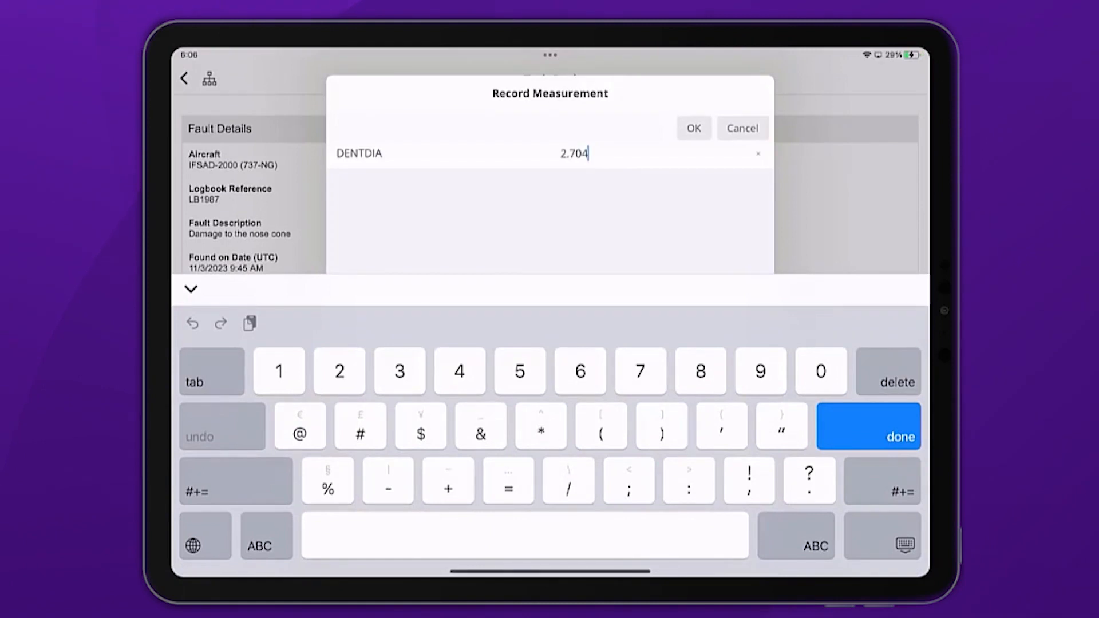
Save the 2.704 DENTDIA measurement and sign the task card with the YubiKey PIN
{"action": "left_click", "coordinate": [692, 129]}
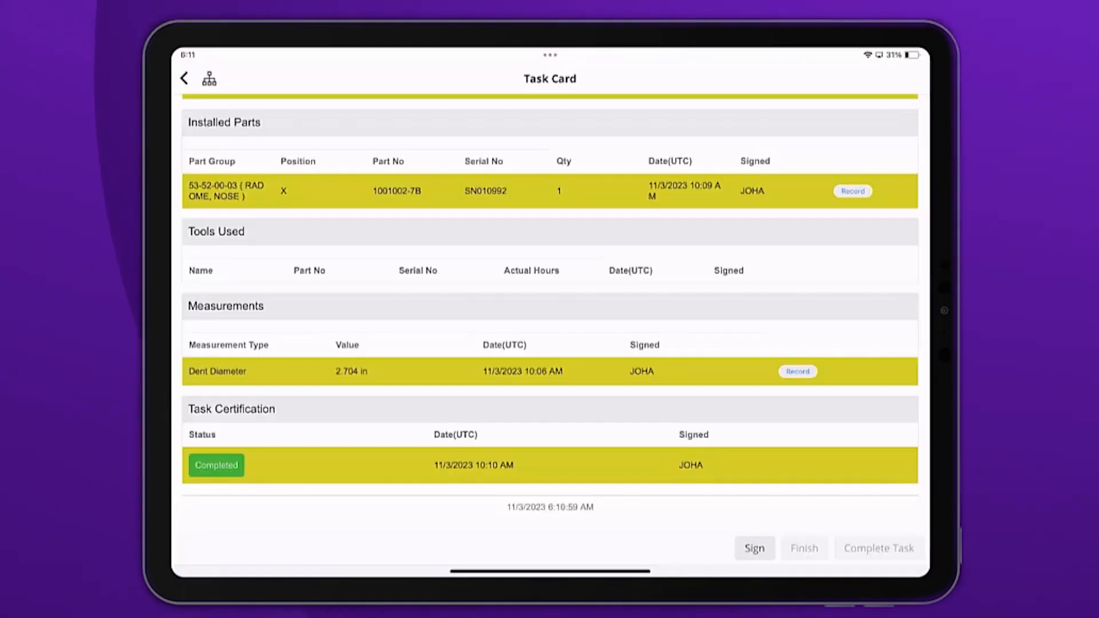
{"action": "left_click", "coordinate": [754, 548]}
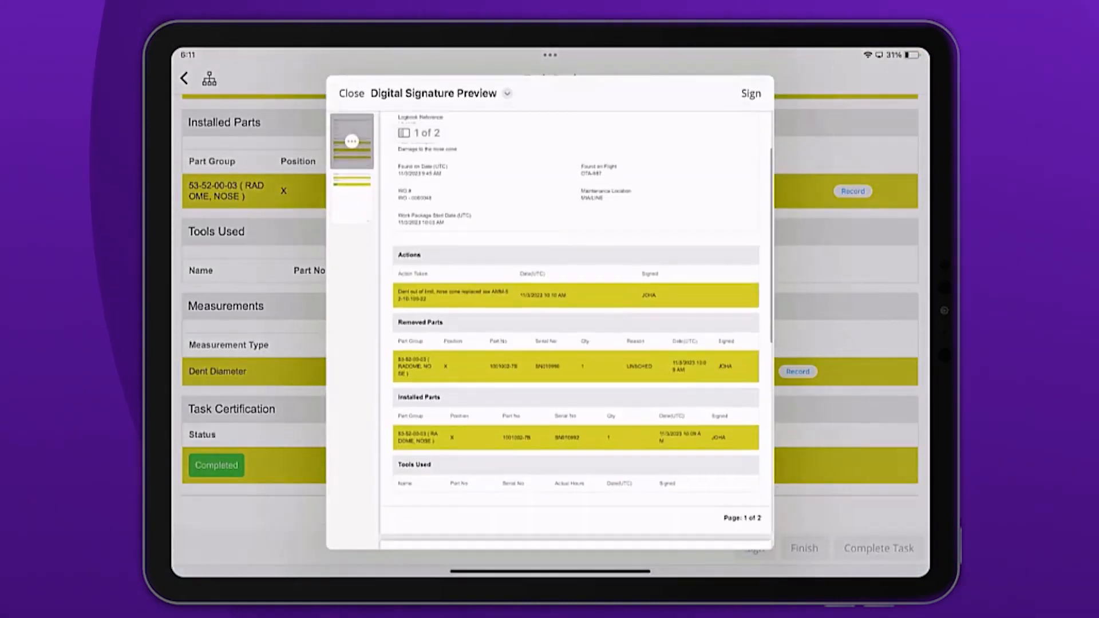
{"action": "left_click", "coordinate": [750, 92]}
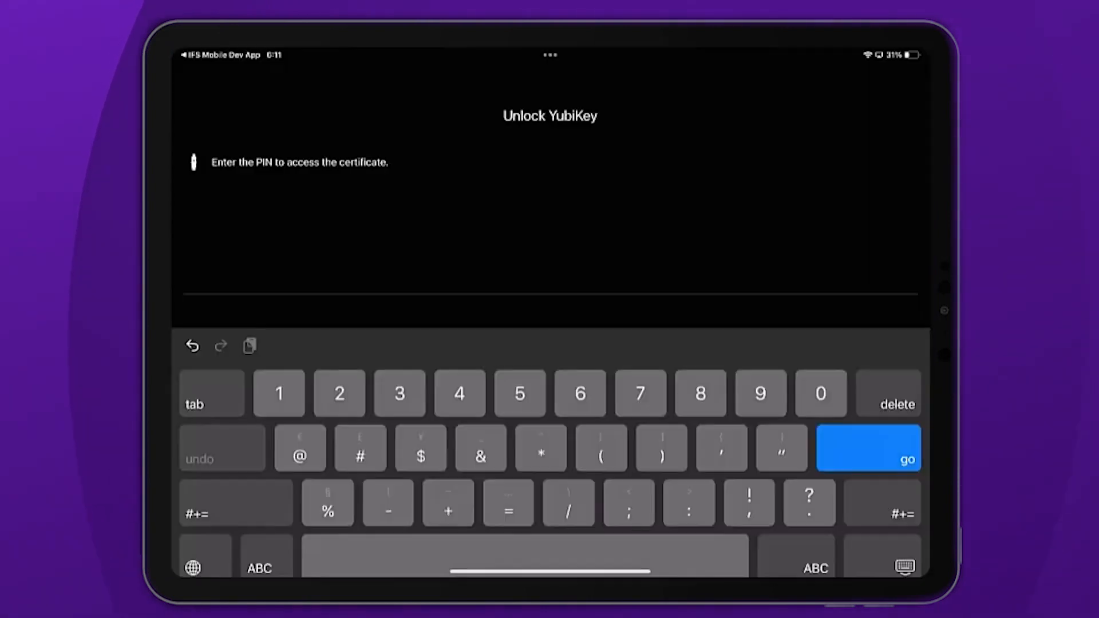
{"action": "left_click", "coordinate": [867, 449]}
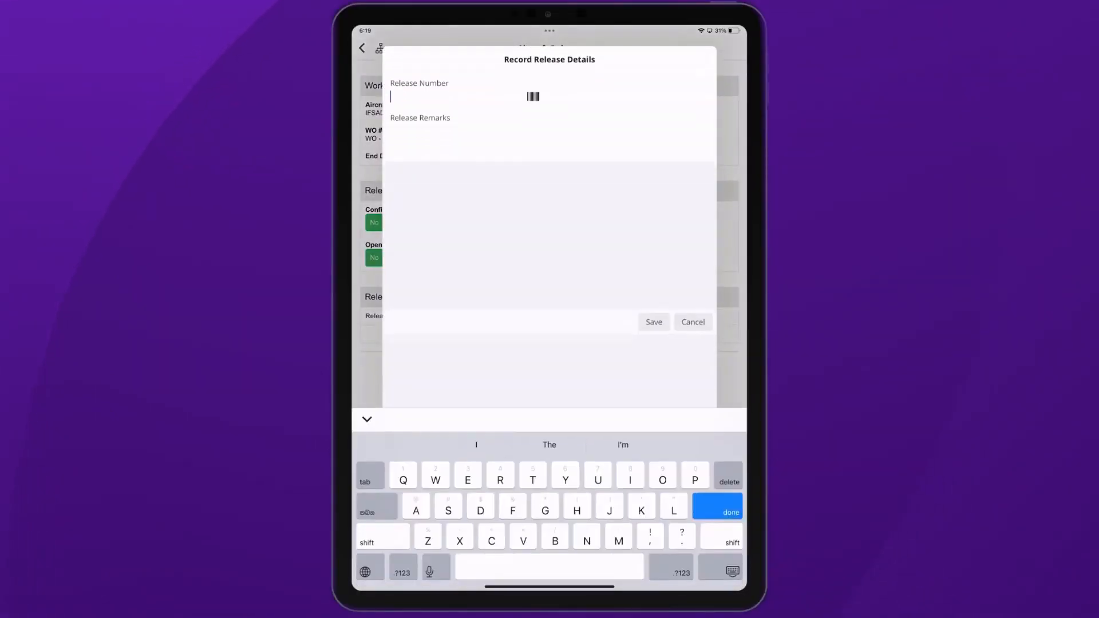
Save release NL 145.1162 with remarks 'Defect rectification carried out as required' and start signing it
{"action": "type", "text": "Defect rectification carried out as requir"}
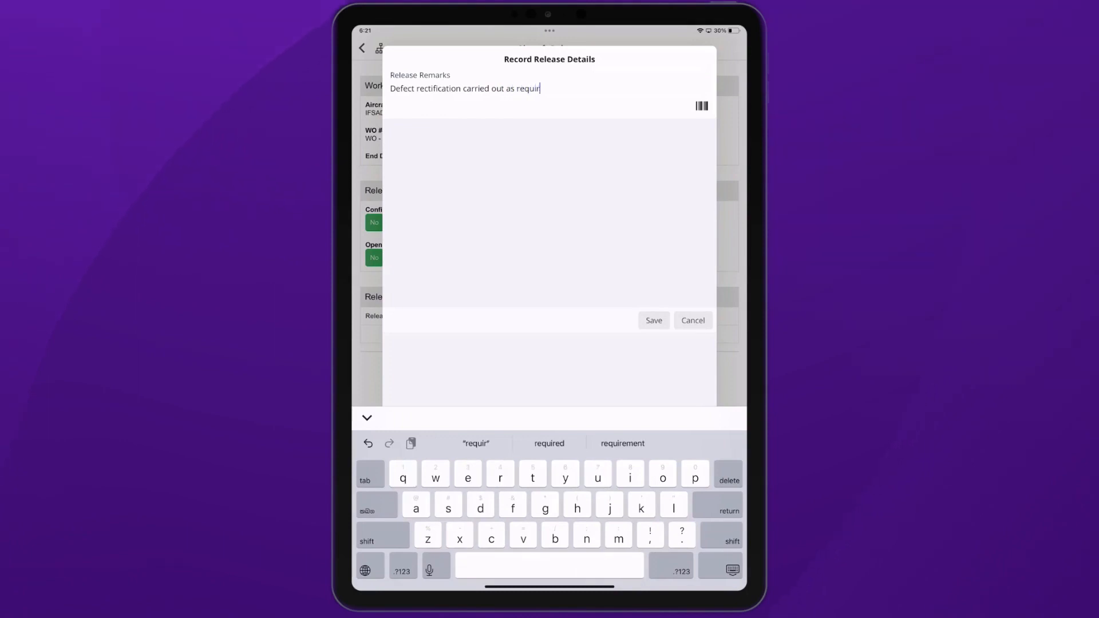
{"action": "left_click", "coordinate": [652, 321]}
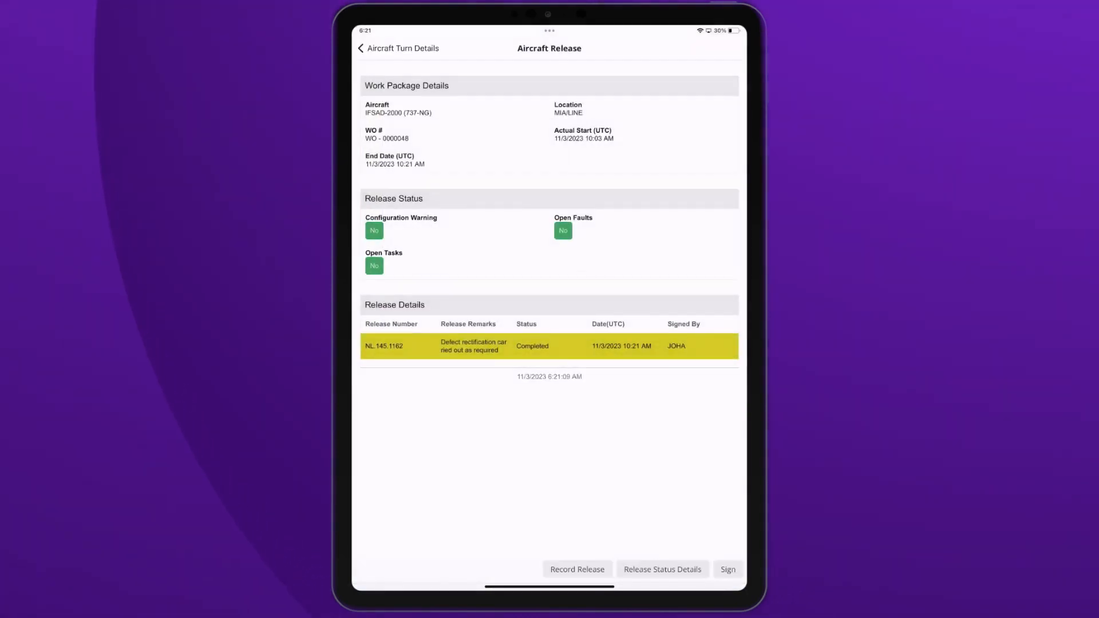
{"action": "left_click", "coordinate": [728, 569]}
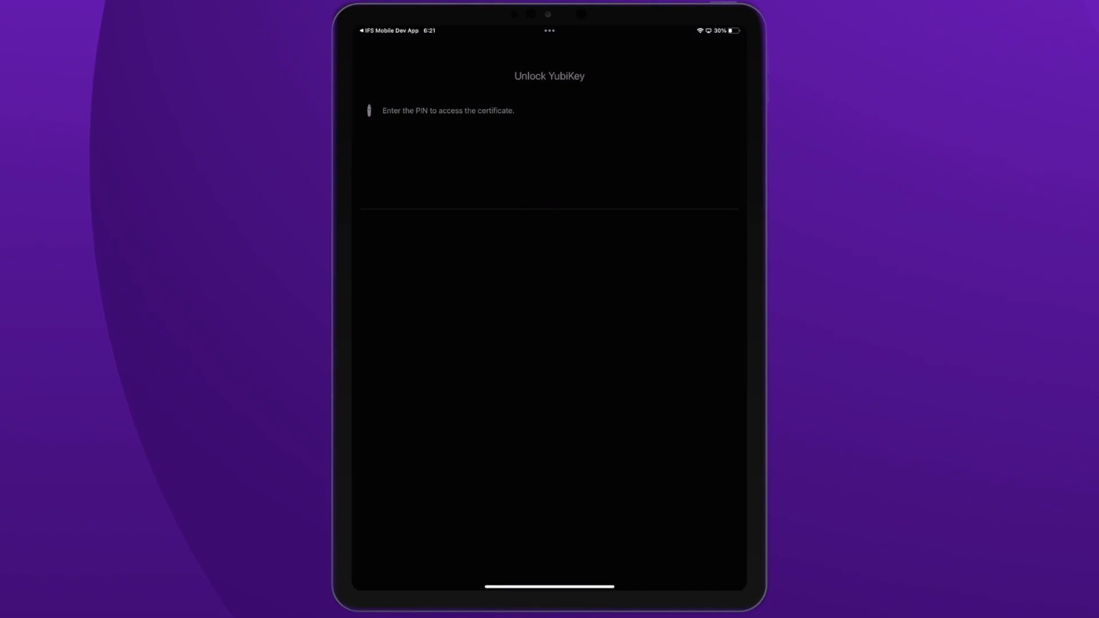